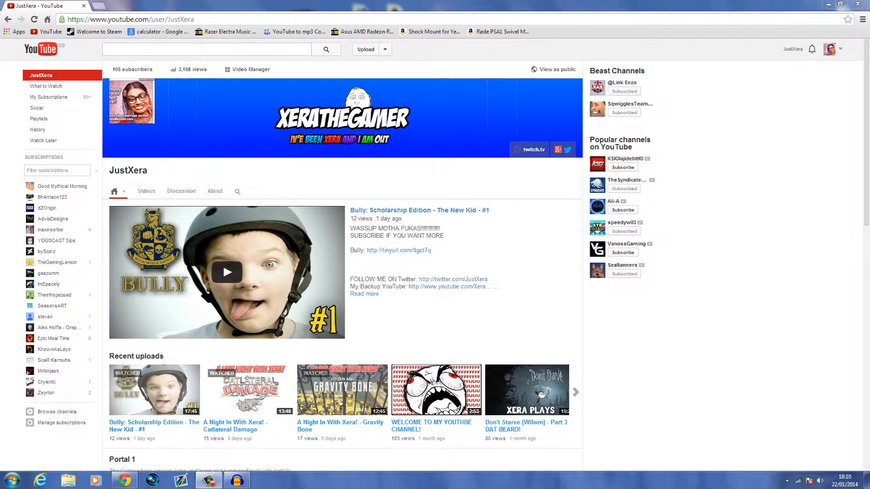
# Go from the account menu into the Video Manager uploads list of the channel's videos.
pyautogui.click(207, 49)
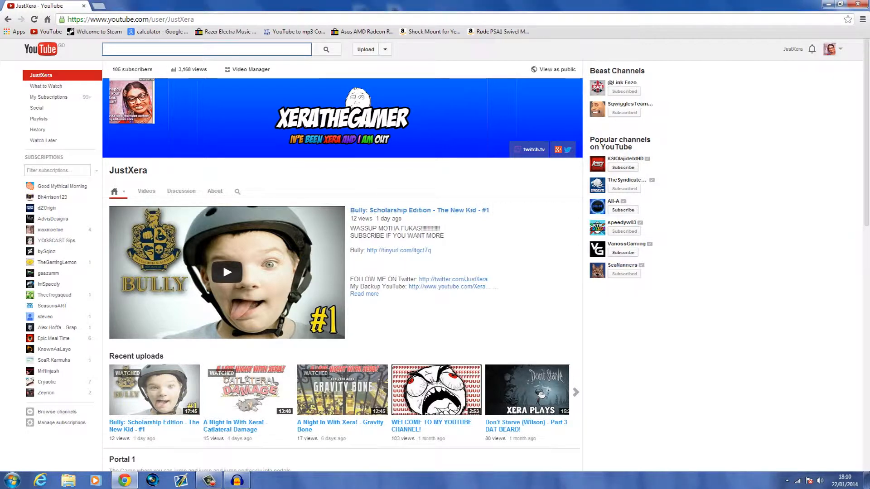
pyautogui.click(839, 477)
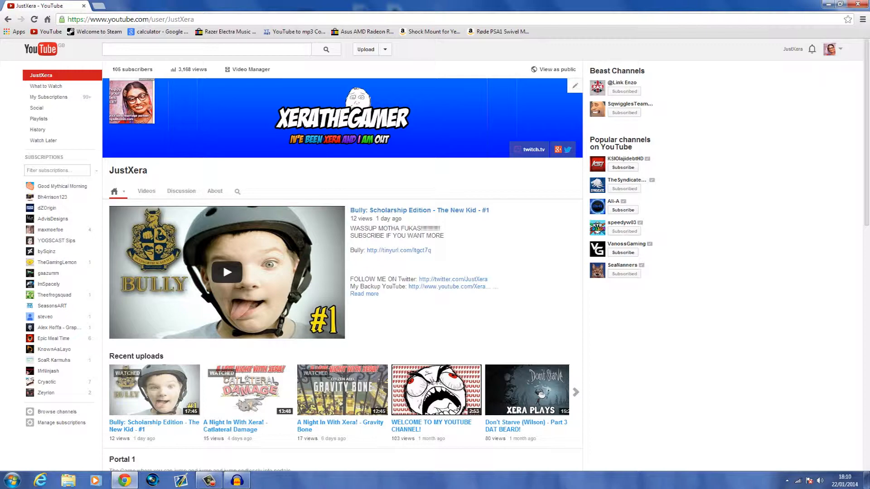
pyautogui.click(829, 49)
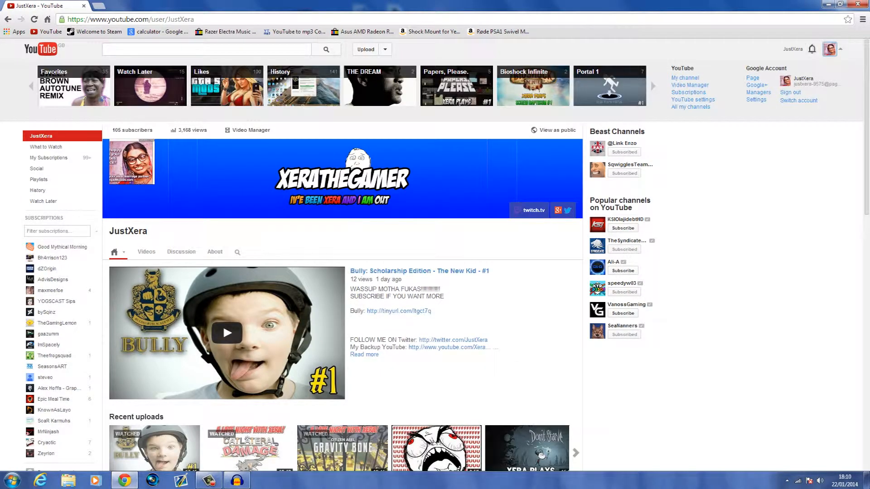
pyautogui.scroll(-3)
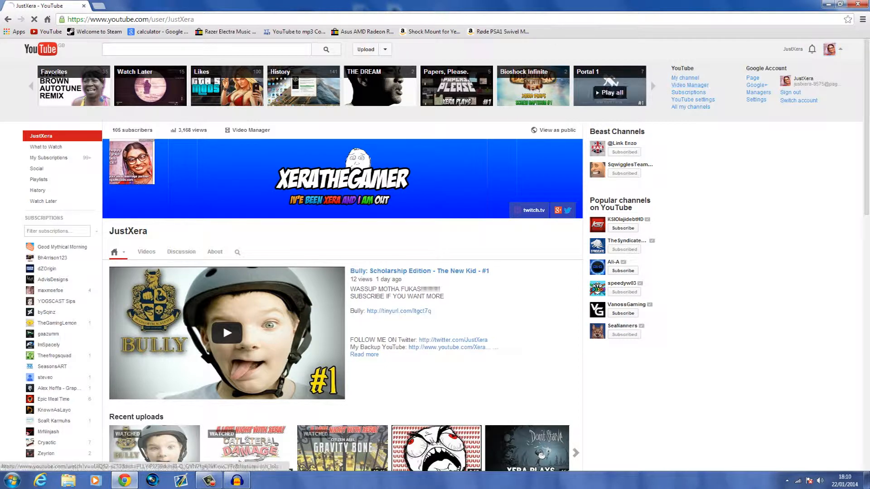
pyautogui.click(251, 130)
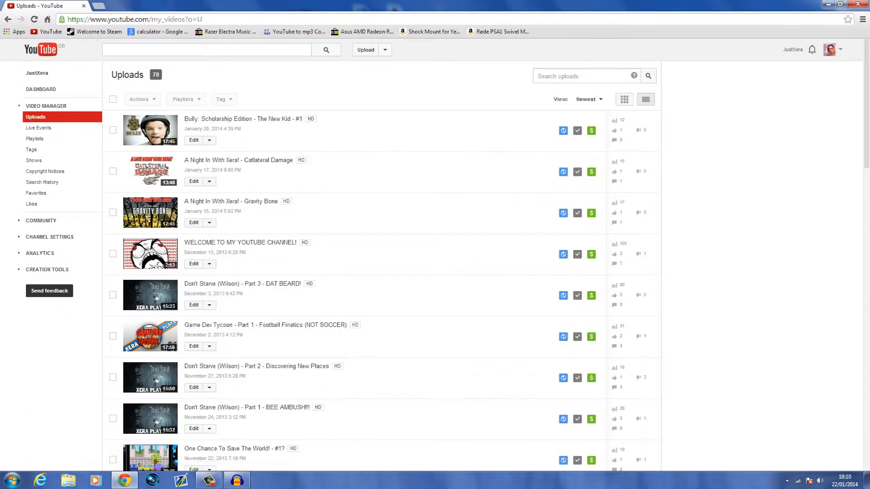
# Inspect Gravity Bone's spotlight annotation, then go to the Bully: Scholarship Edition #1 watch page.
pyautogui.click(209, 139)
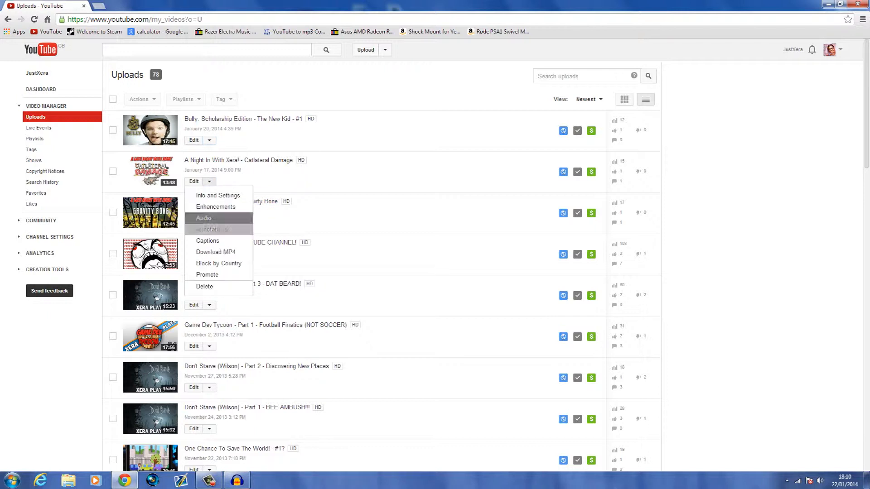
pyautogui.moveTo(211, 229)
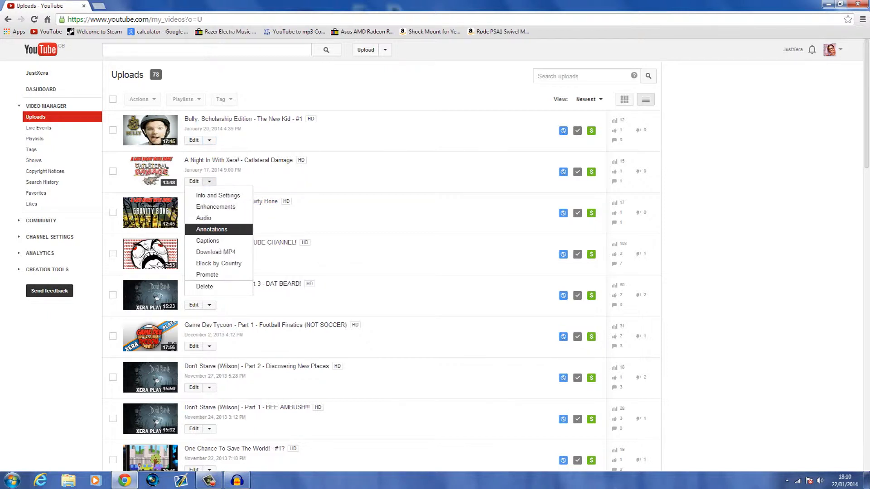
pyautogui.click(212, 229)
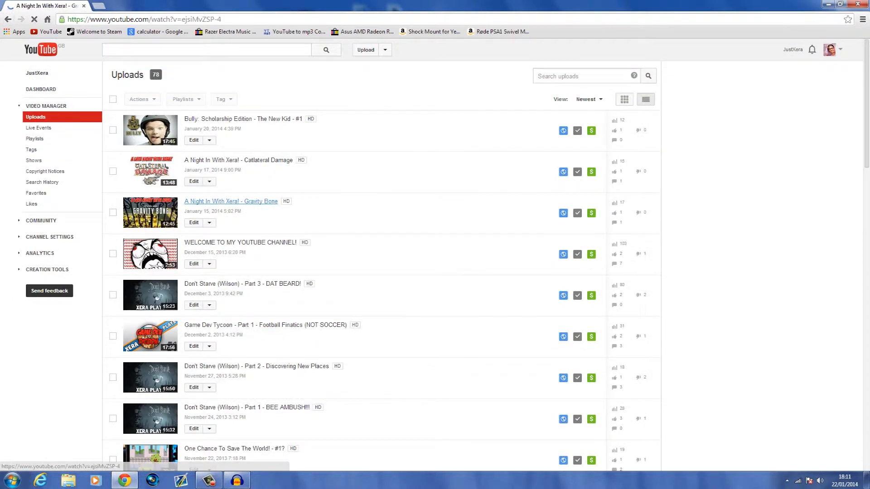
pyautogui.click(231, 201)
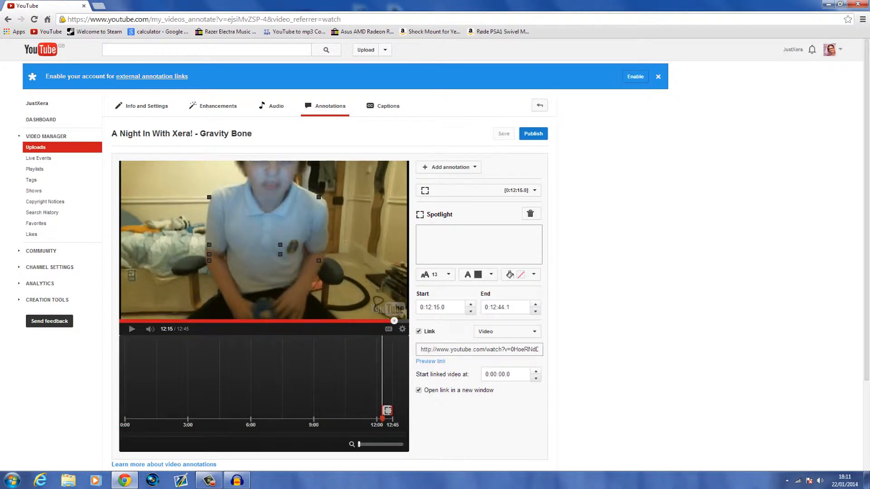
pyautogui.click(132, 329)
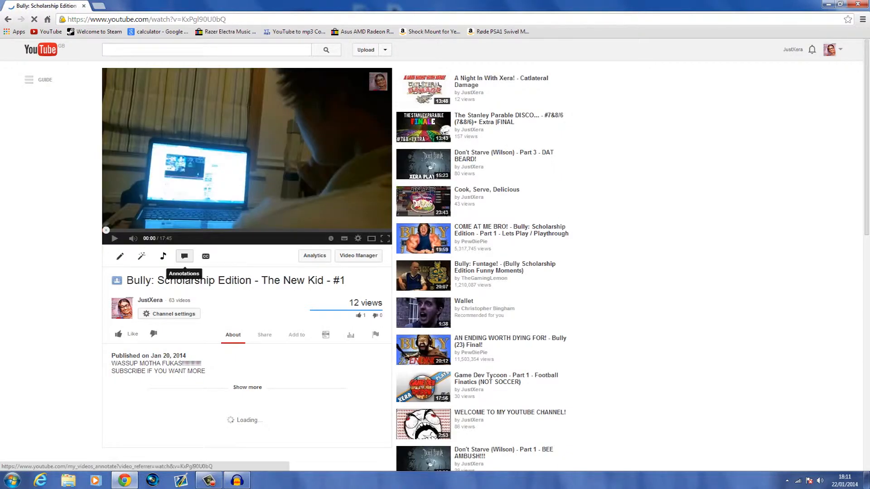
# Enter the Bully video's annotation editor with the preview at the 17:12 end screen.
pyautogui.click(184, 257)
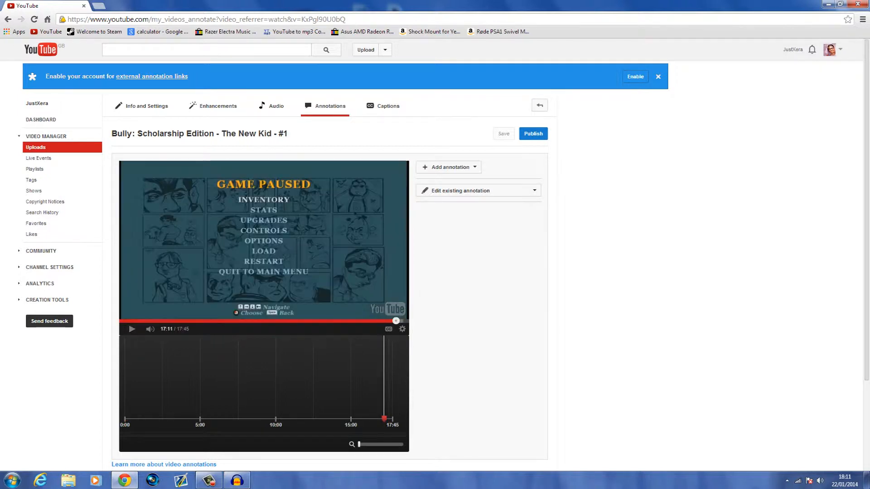
pyautogui.click(132, 328)
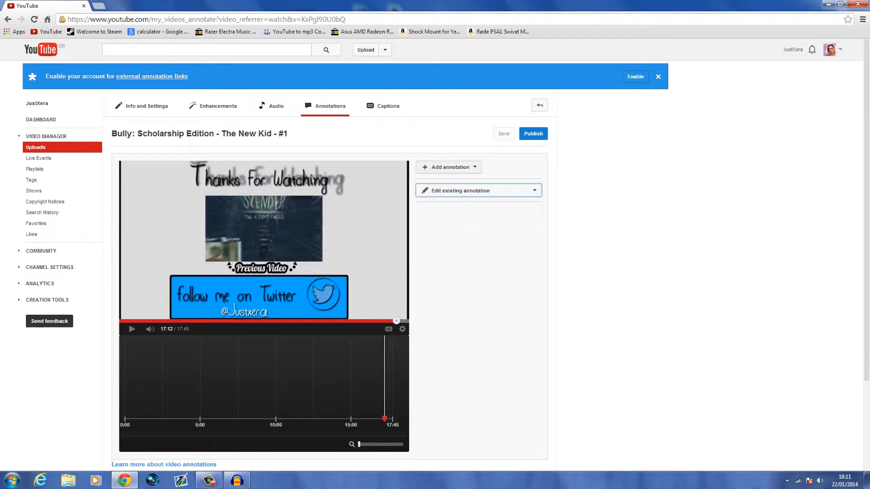
# Add a spotlight annotation on the end screen and save the changes.
pyautogui.click(448, 167)
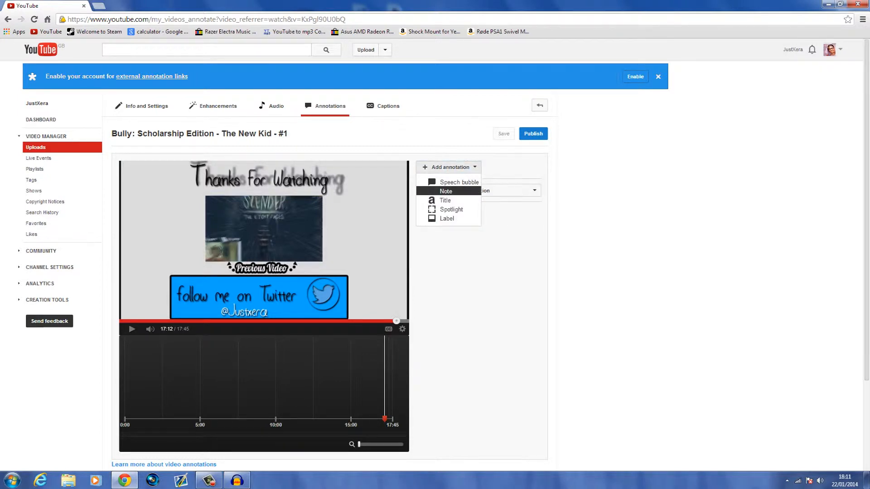
pyautogui.moveTo(451, 209)
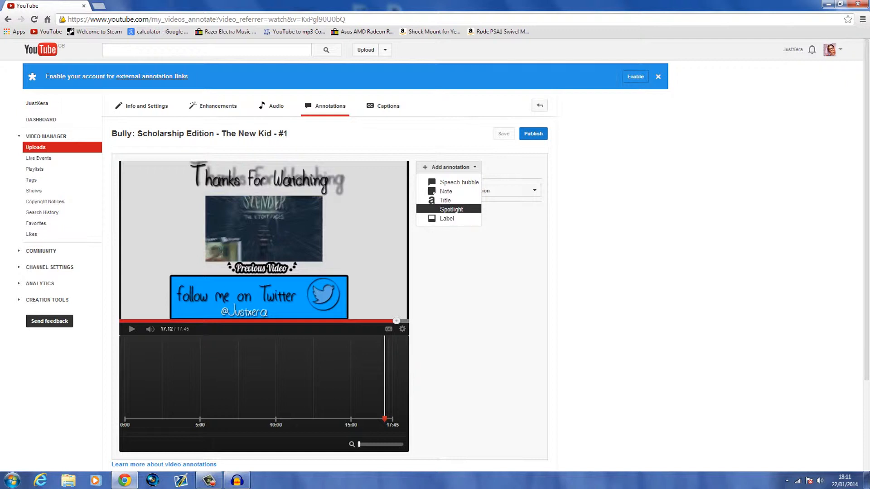
pyautogui.click(451, 209)
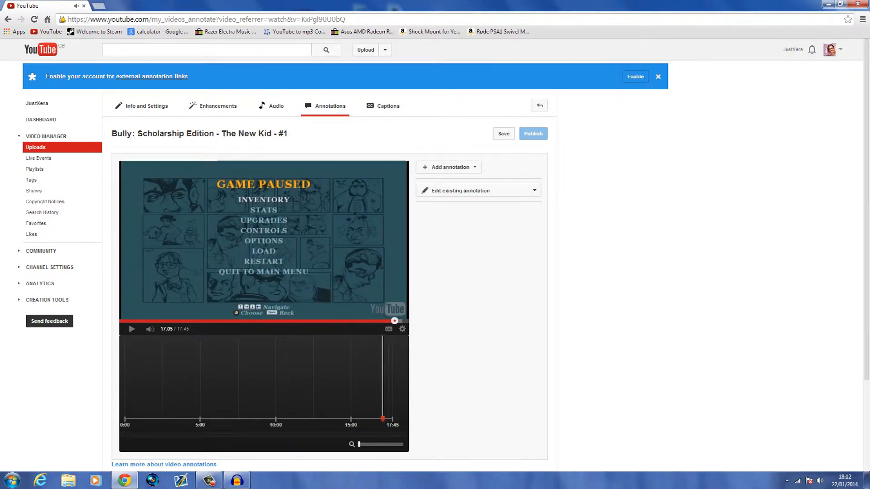
pyautogui.click(132, 328)
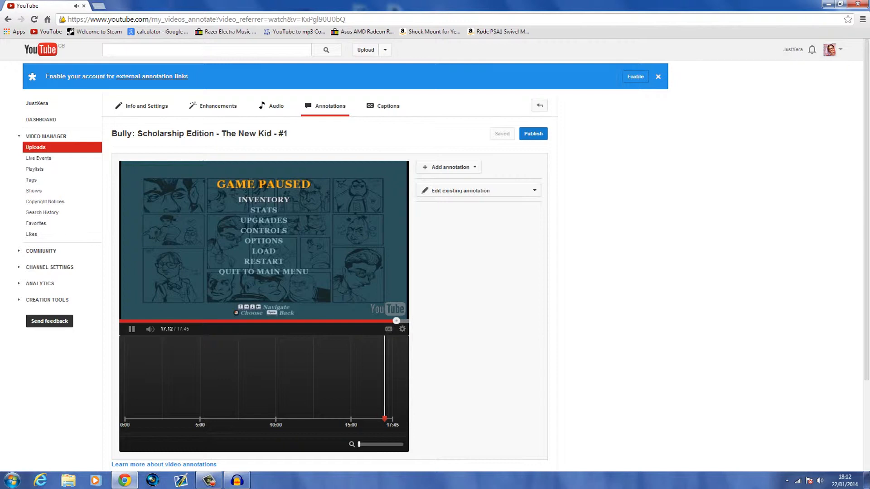
pyautogui.click(449, 167)
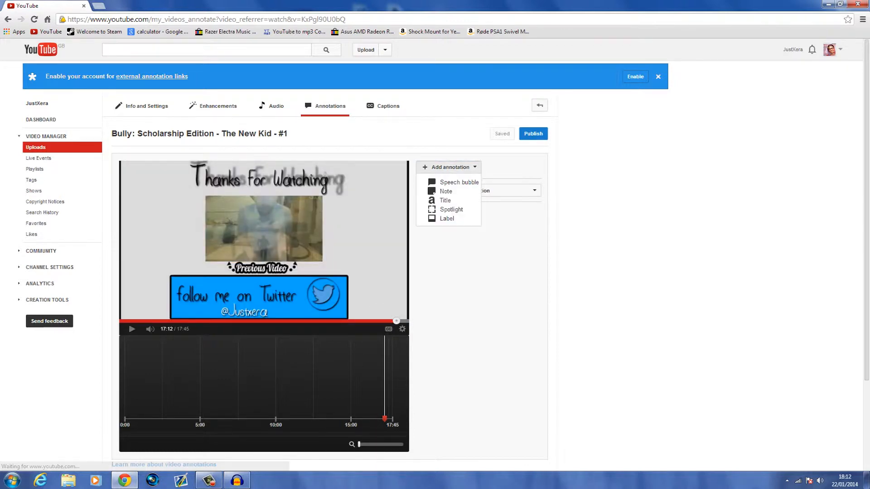
# Place a transparent spotlight over the Previous Video box, 16:51.5 to 17:44.8, and save it.
pyautogui.click(452, 209)
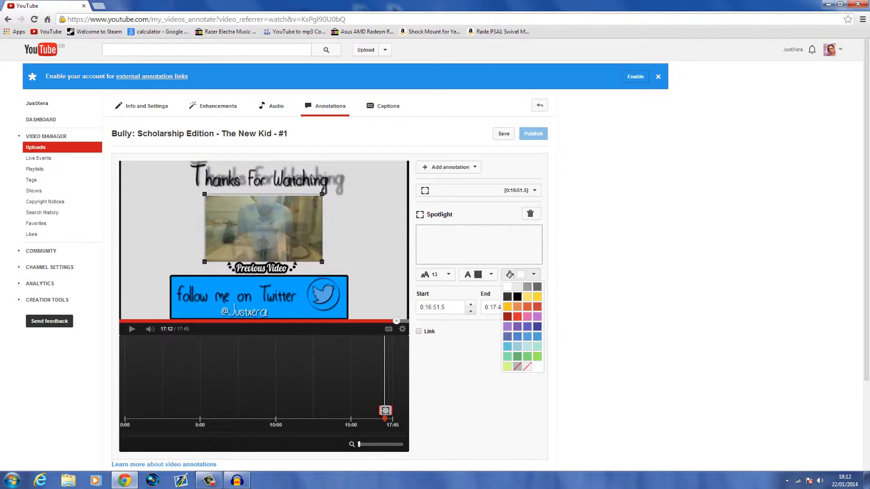
pyautogui.click(509, 287)
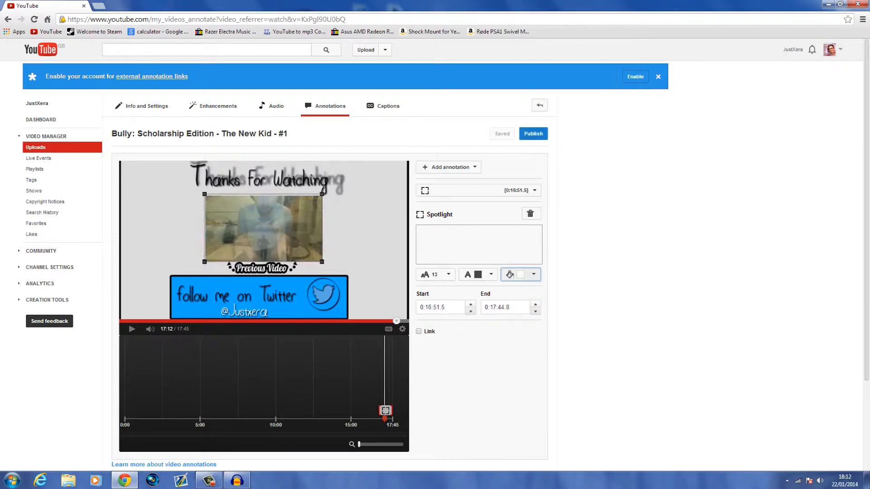
pyautogui.click(510, 275)
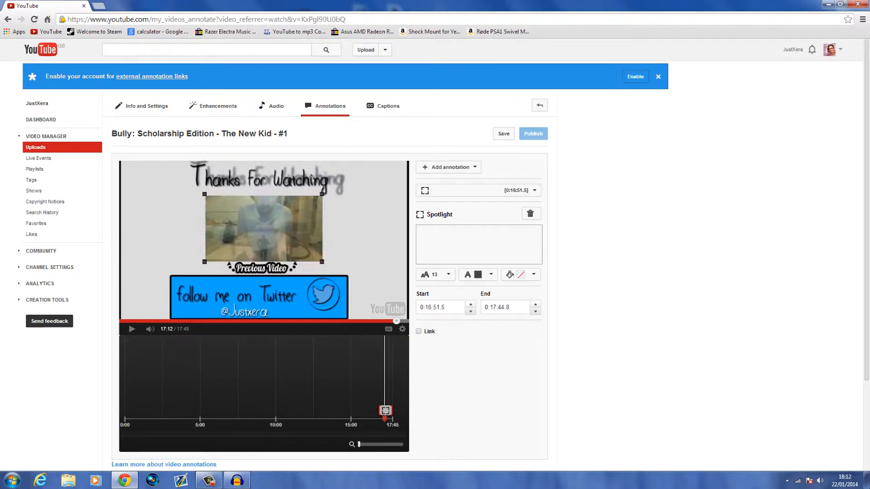
pyautogui.click(503, 134)
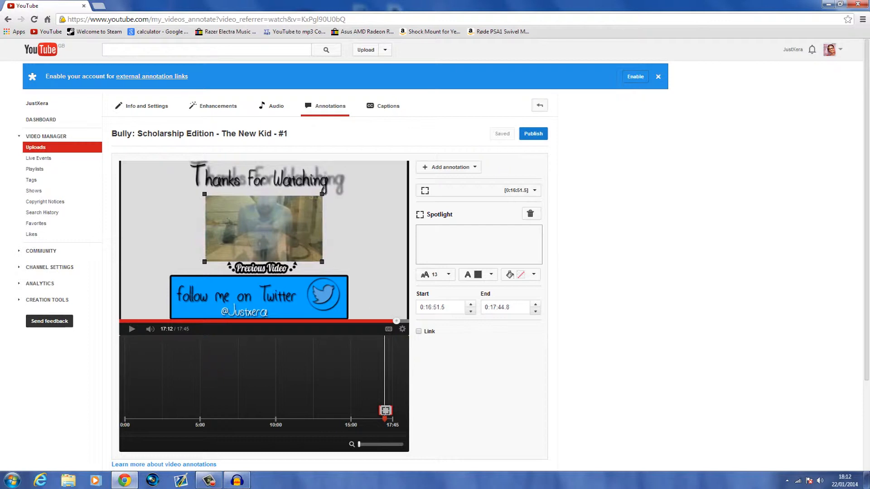
# Enable the spotlight's link field and head to the uploads list in a new tab.
pyautogui.click(418, 331)
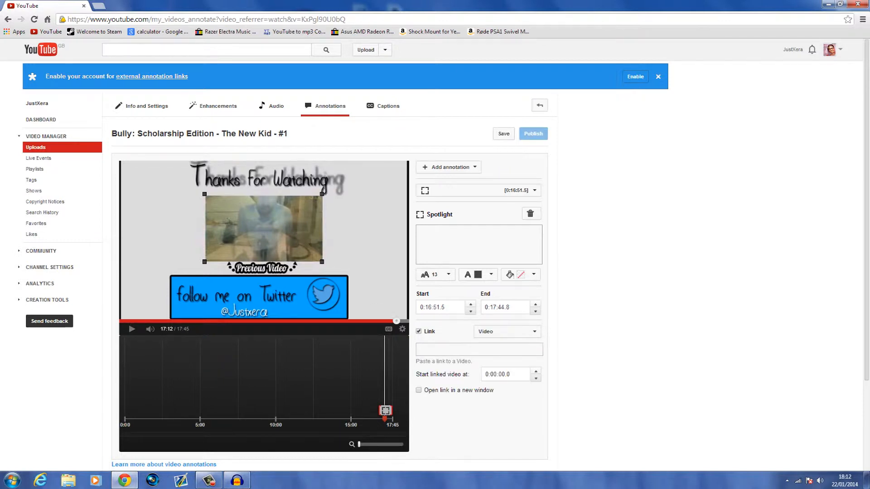
pyautogui.click(479, 348)
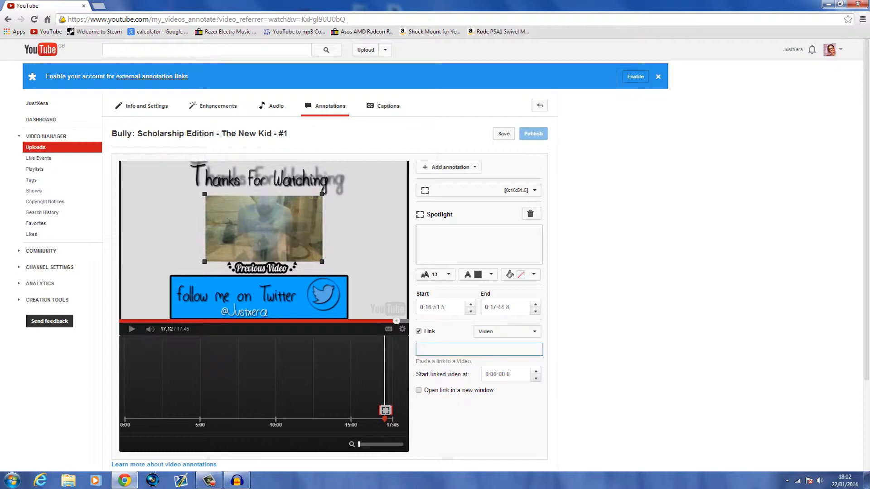
pyautogui.click(134, 7)
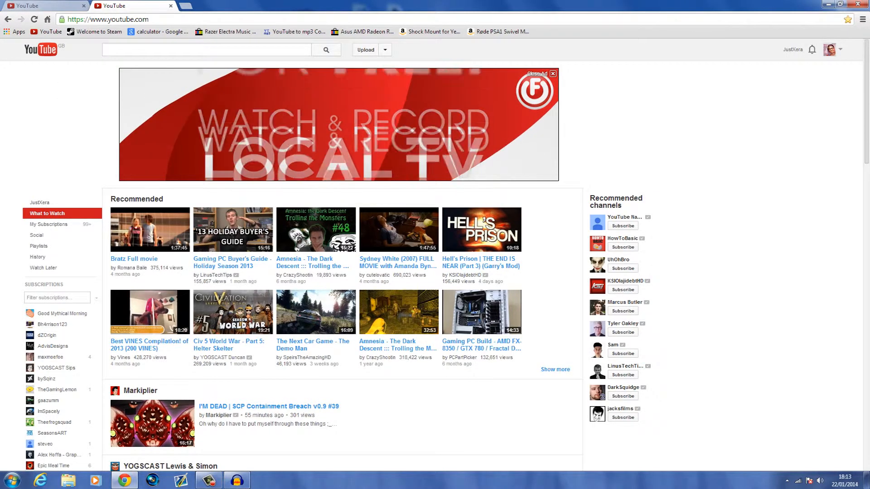
pyautogui.click(831, 49)
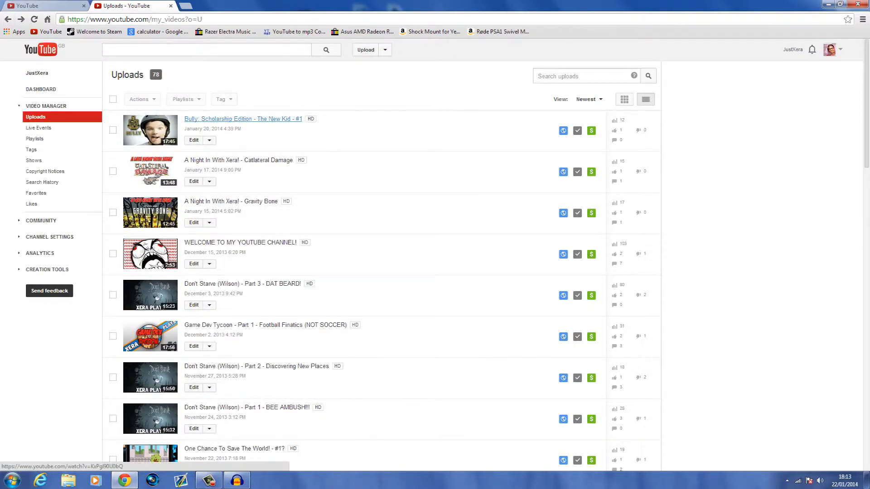
# Paste the Catlateral Damage video's URL as the link, set to open in a new window.
pyautogui.click(242, 119)
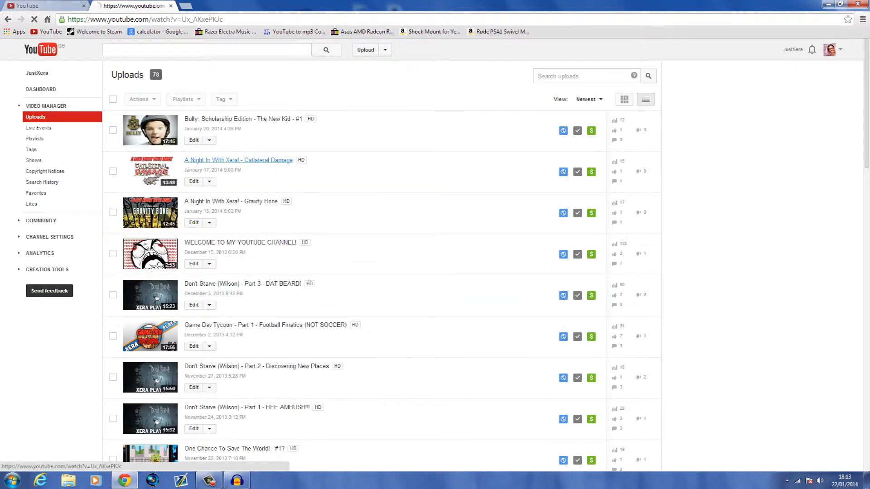
pyautogui.click(239, 159)
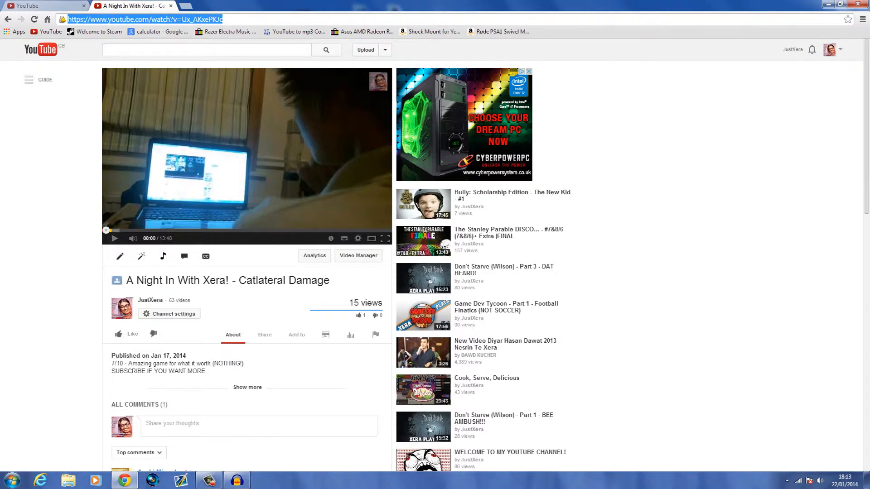
pyautogui.click(358, 255)
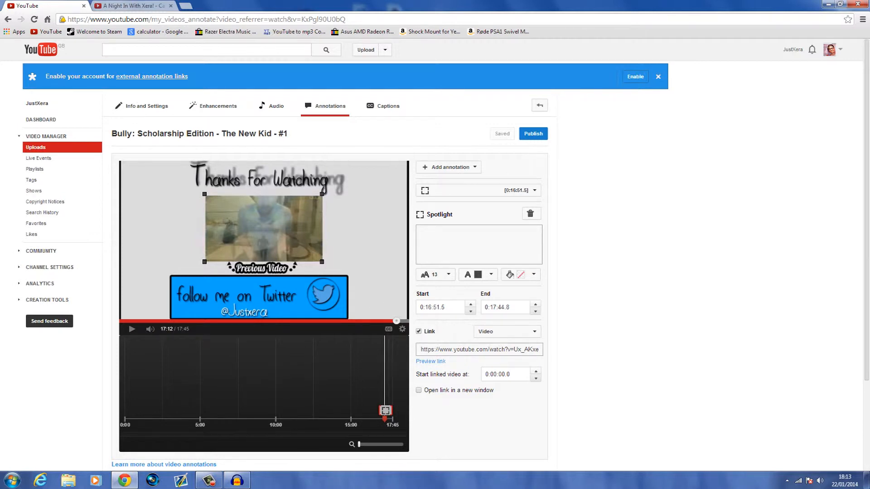
pyautogui.click(418, 389)
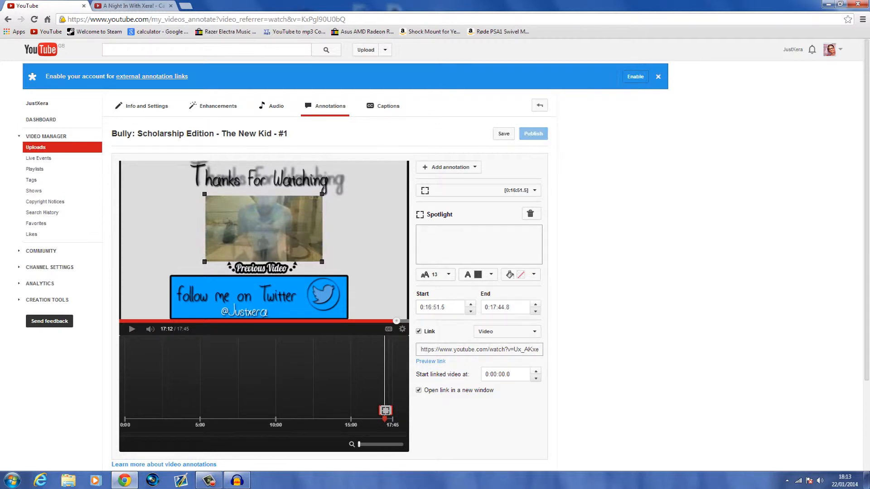
# Confirm the 16:51.5–17:44.8 timing and switch the Catlateral Damage link from https to http.
pyautogui.click(441, 307)
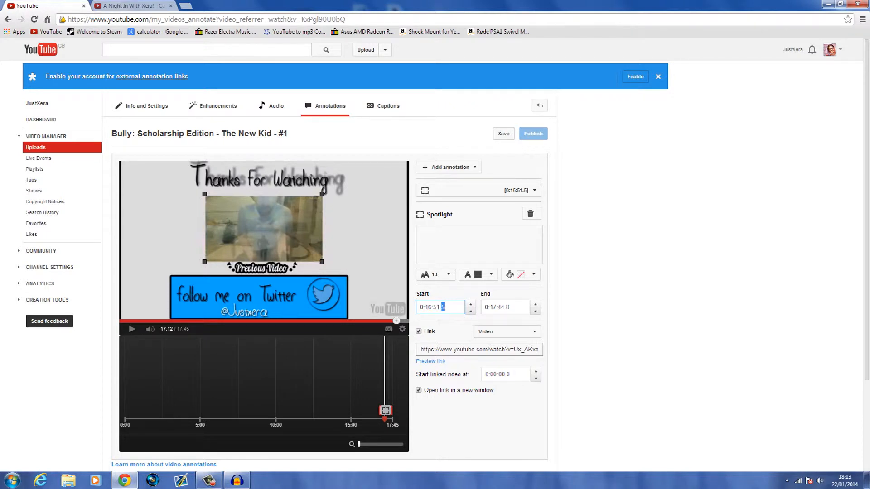
pyautogui.click(504, 307)
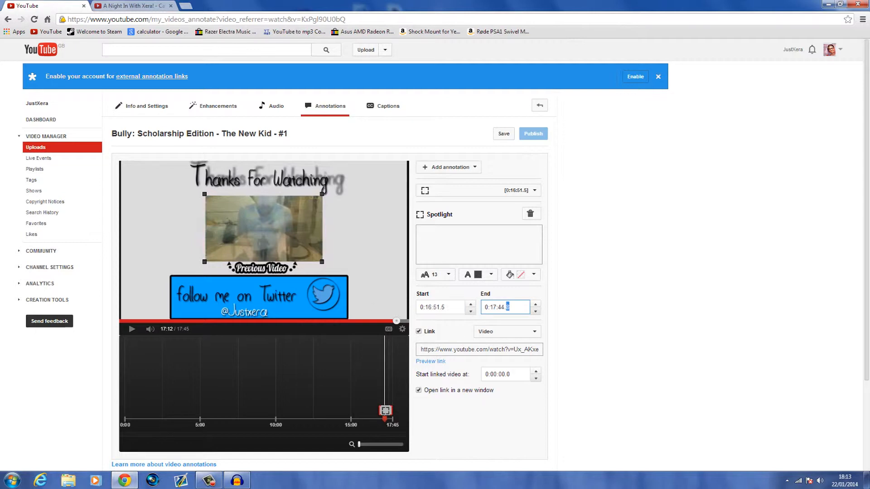
pyautogui.click(503, 133)
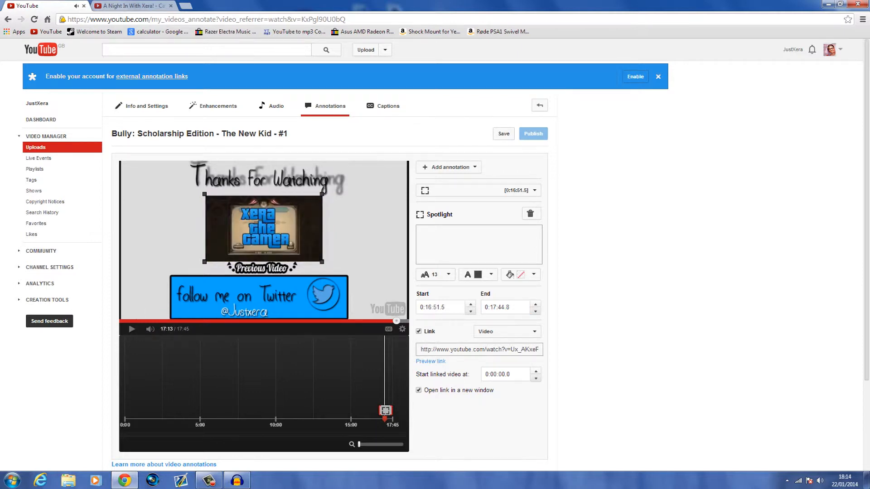
# Save the linked spotlight and return to the Video Manager uploads list for the Bully video.
pyautogui.click(503, 134)
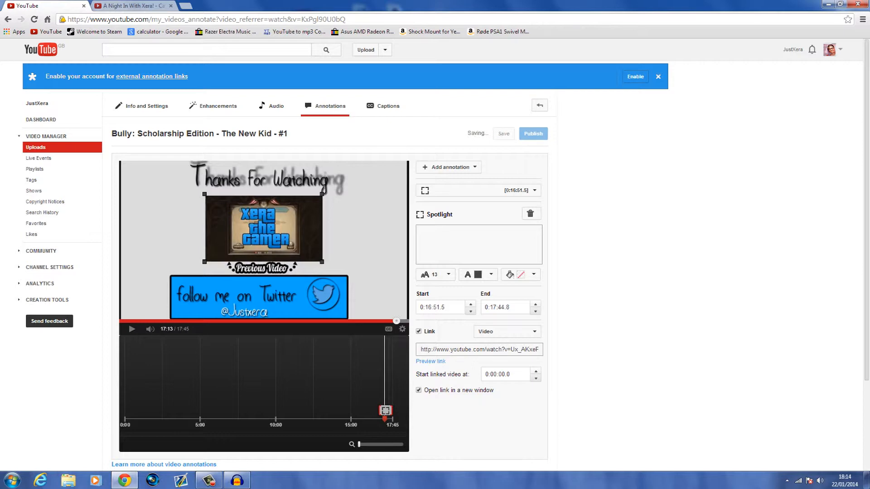
pyautogui.click(504, 331)
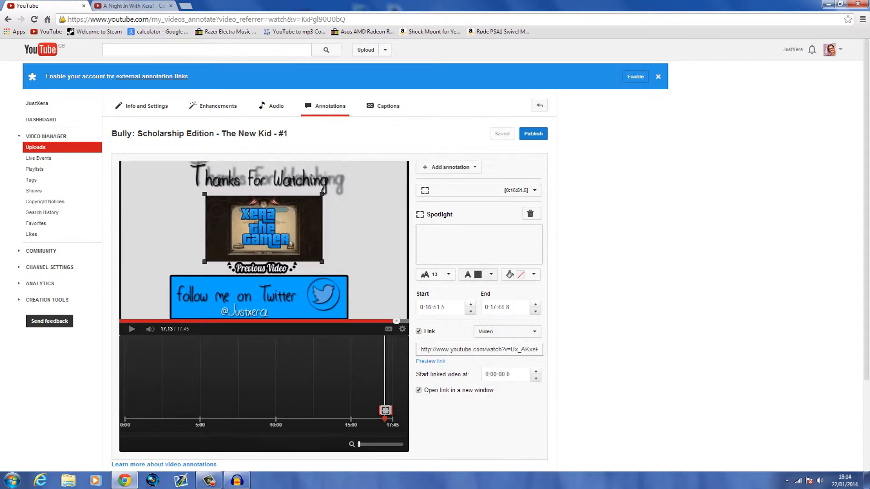
pyautogui.write('f')
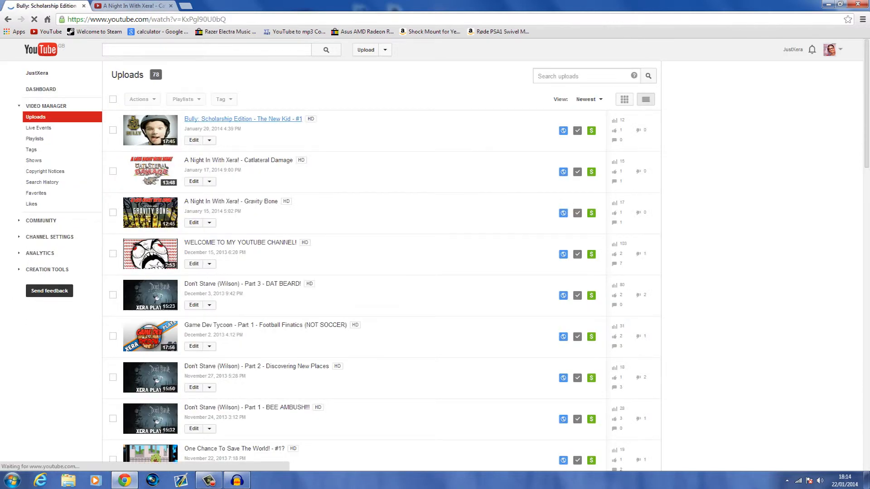
# Return to the YouTube home page and scroll the feed down to Popular on YouTube.
pyautogui.click(242, 119)
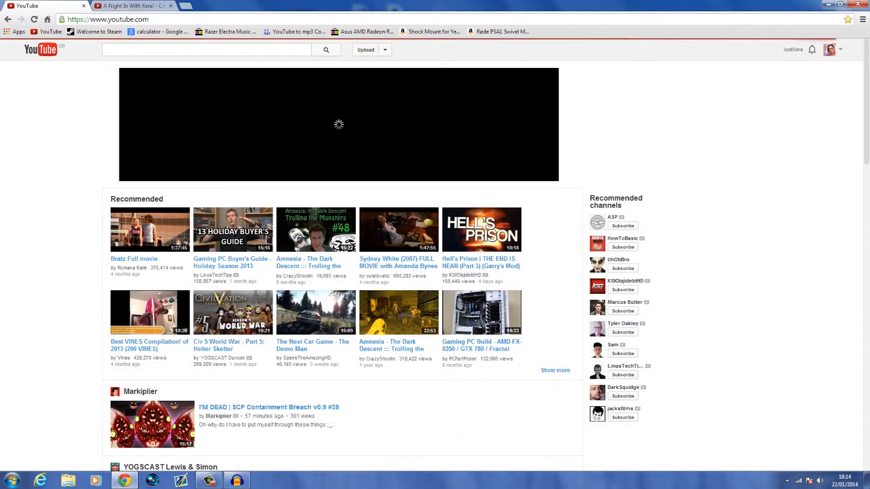
pyautogui.scroll(-3)
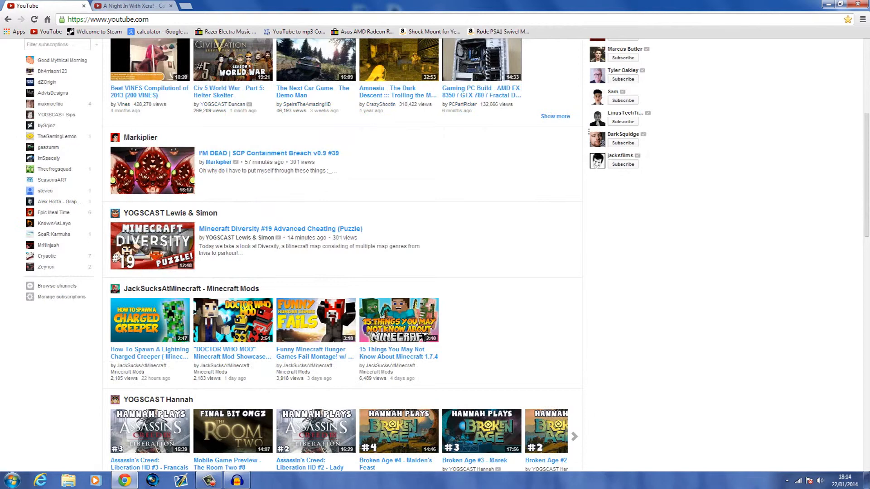
pyautogui.scroll(-3)
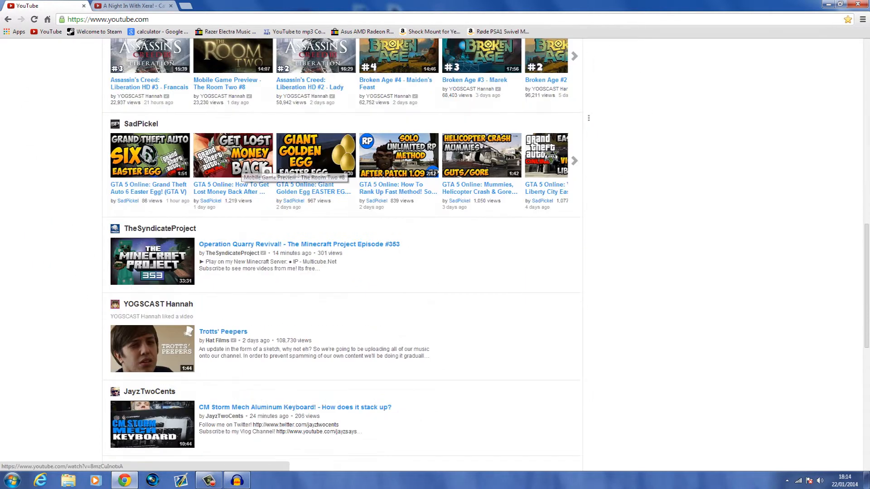
pyautogui.scroll(-3)
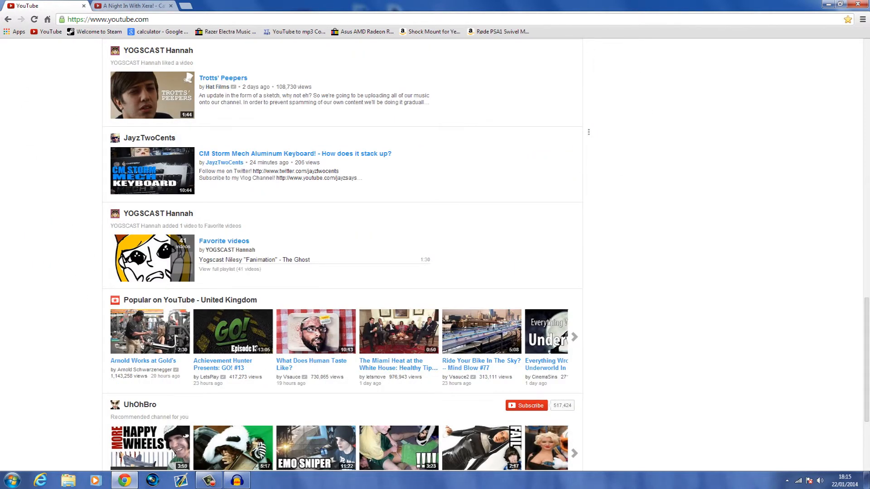